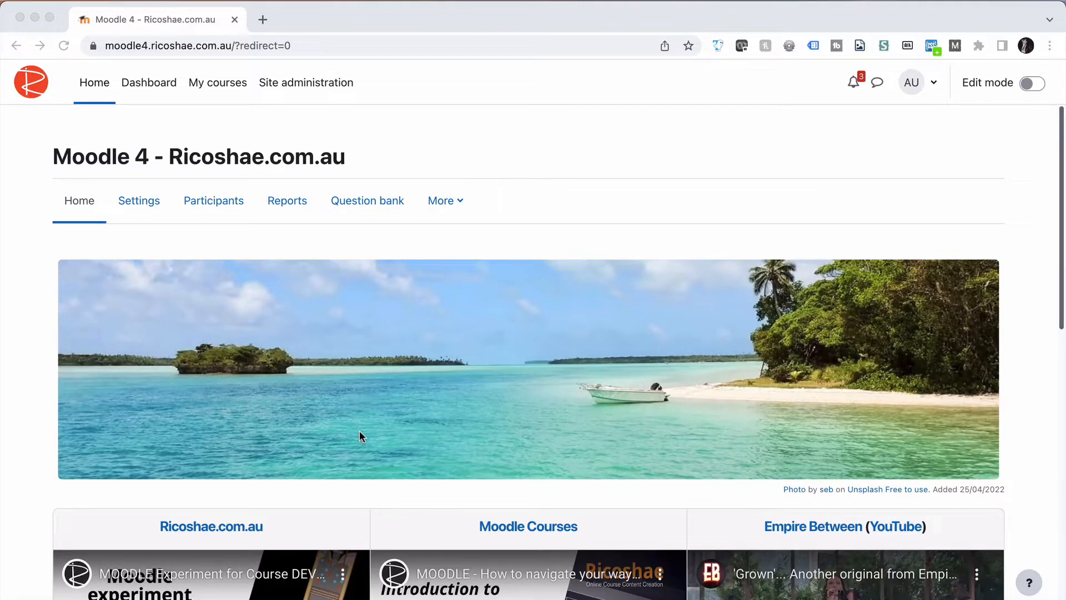
- Go to My courses, enter Practice Course 1 - Manager and hide its course index panel
{"action": "scroll", "scroll_direction": "down", "scroll_amount": 3}
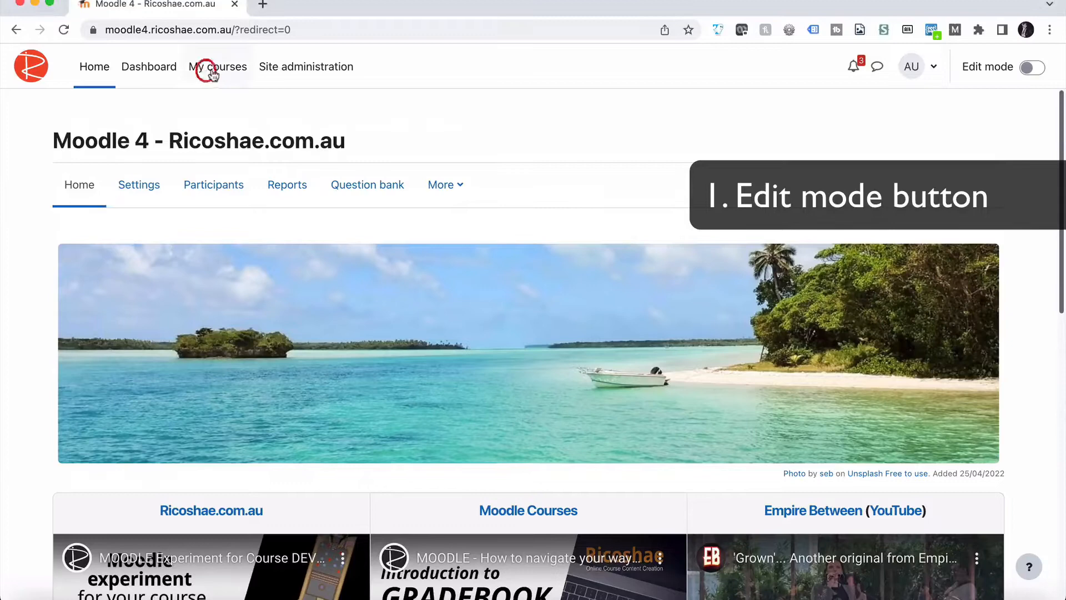
{"action": "left_click", "coordinate": [217, 66]}
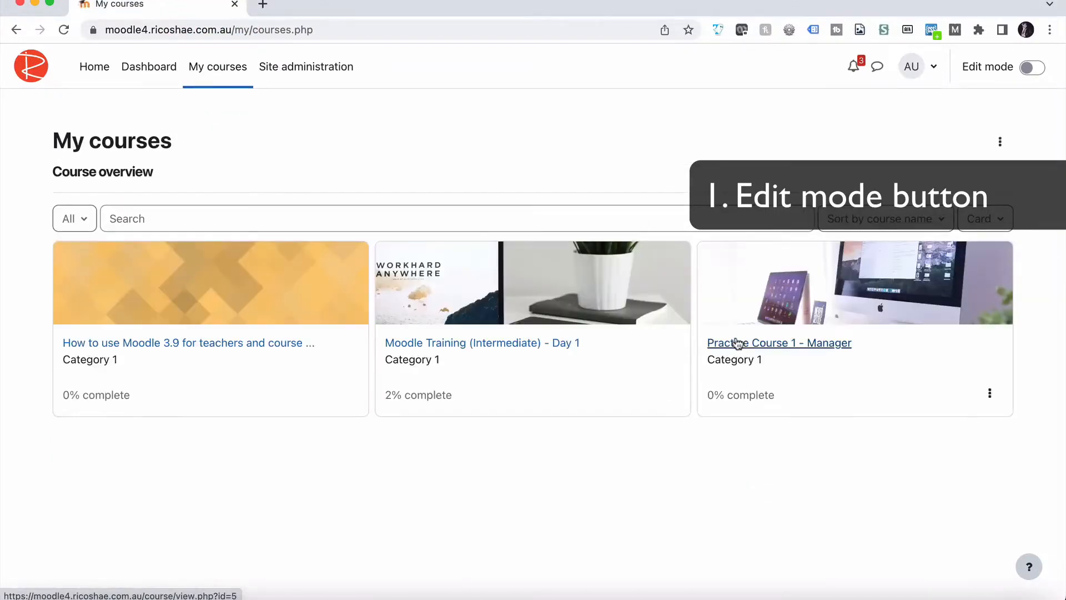
{"action": "left_click", "coordinate": [778, 343]}
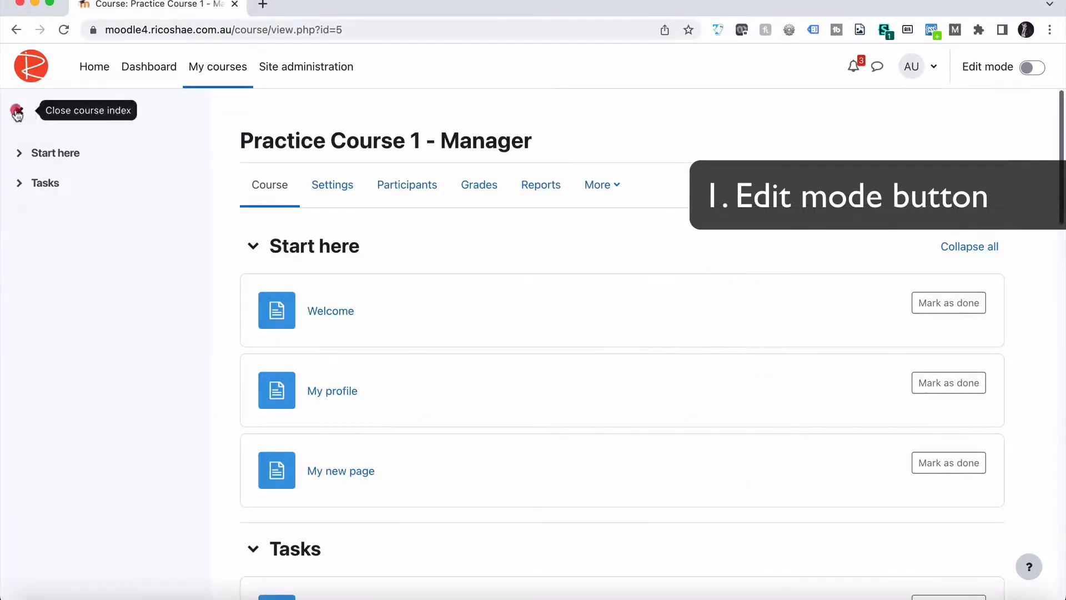
{"action": "left_click", "coordinate": [16, 112]}
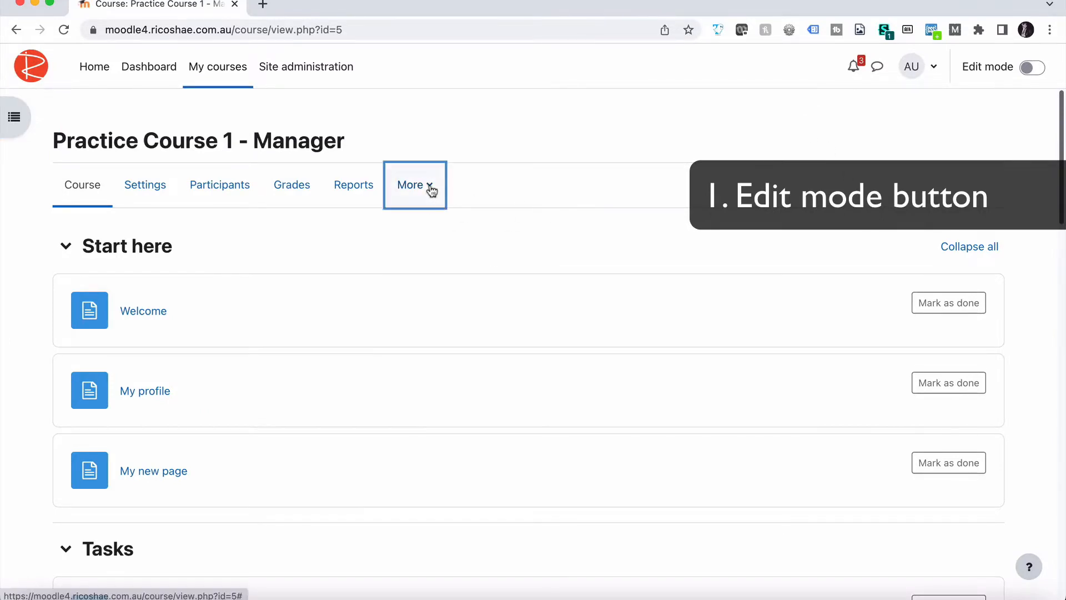
- Show the course's More options list and dismiss it again
{"action": "left_click", "coordinate": [410, 184]}
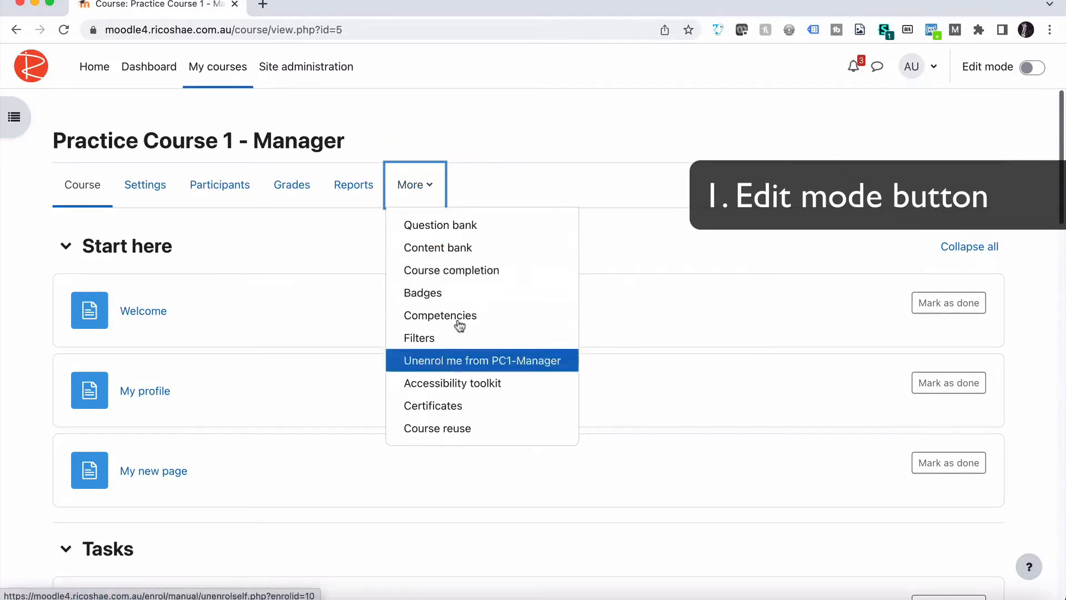
{"action": "left_click", "coordinate": [415, 184]}
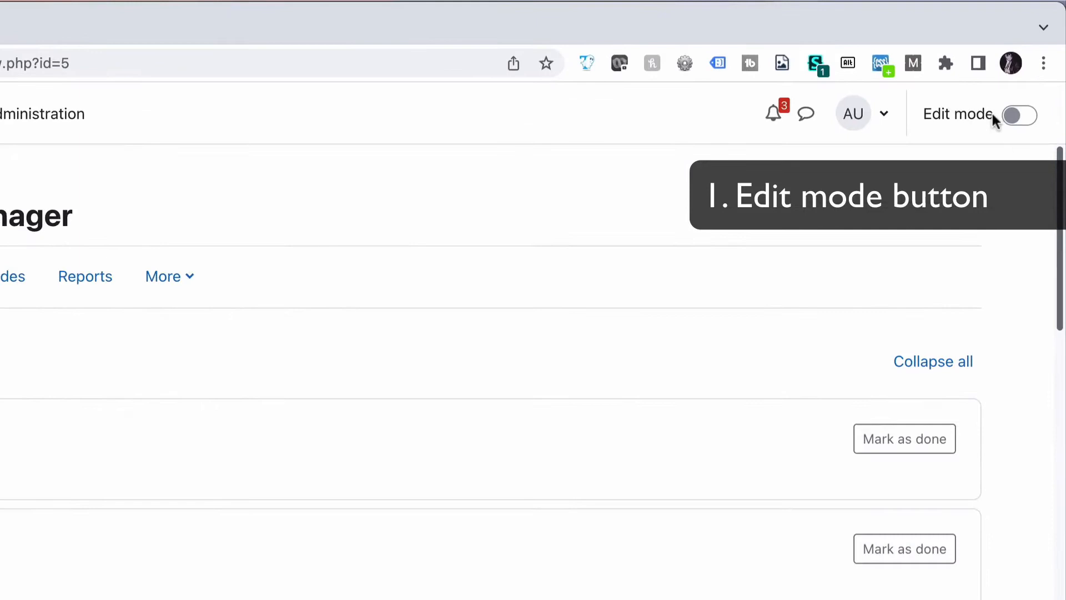
- Switch Edit mode on for Practice Course 1 - Manager
{"action": "left_click", "coordinate": [1019, 115]}
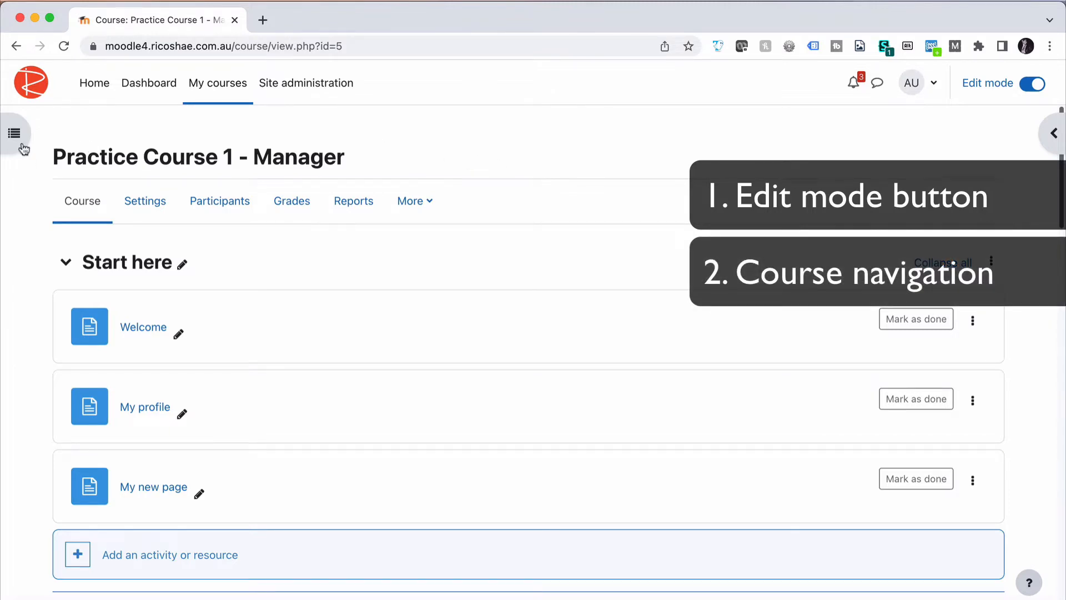
- Reopen the course index and expand the Start here and Tasks sections to list their activities
{"action": "left_click", "coordinate": [15, 132]}
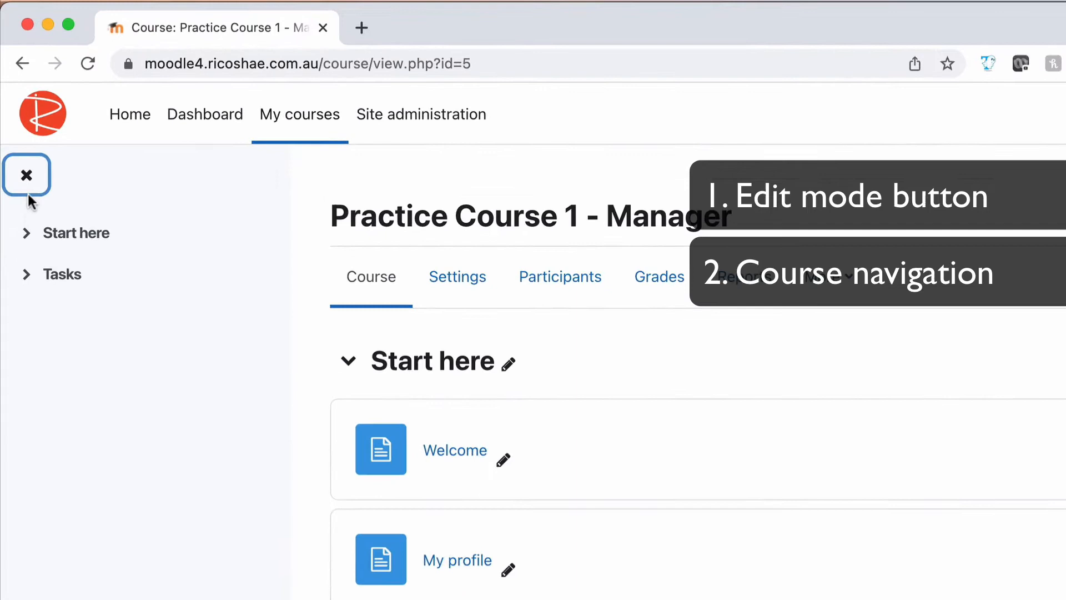
{"action": "mouse_move", "coordinate": [77, 232]}
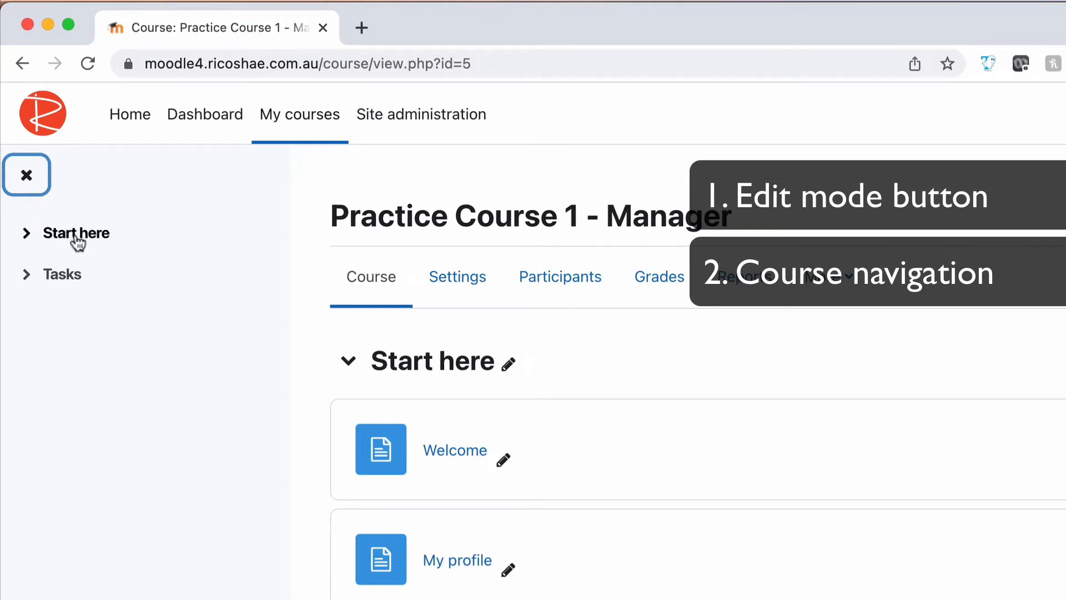
{"action": "mouse_move", "coordinate": [55, 210]}
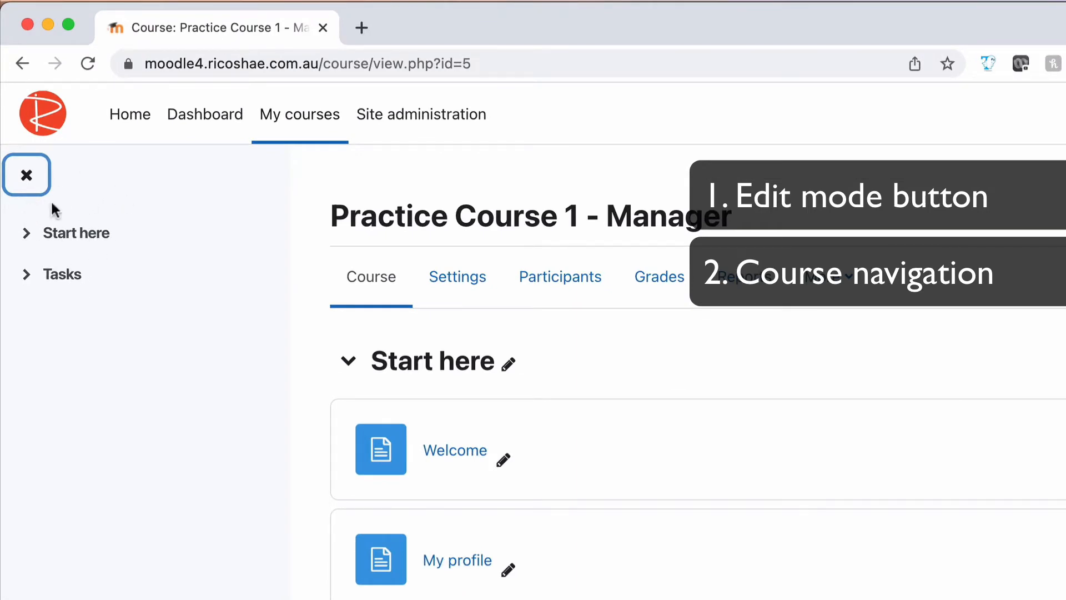
{"action": "mouse_move", "coordinate": [587, 360]}
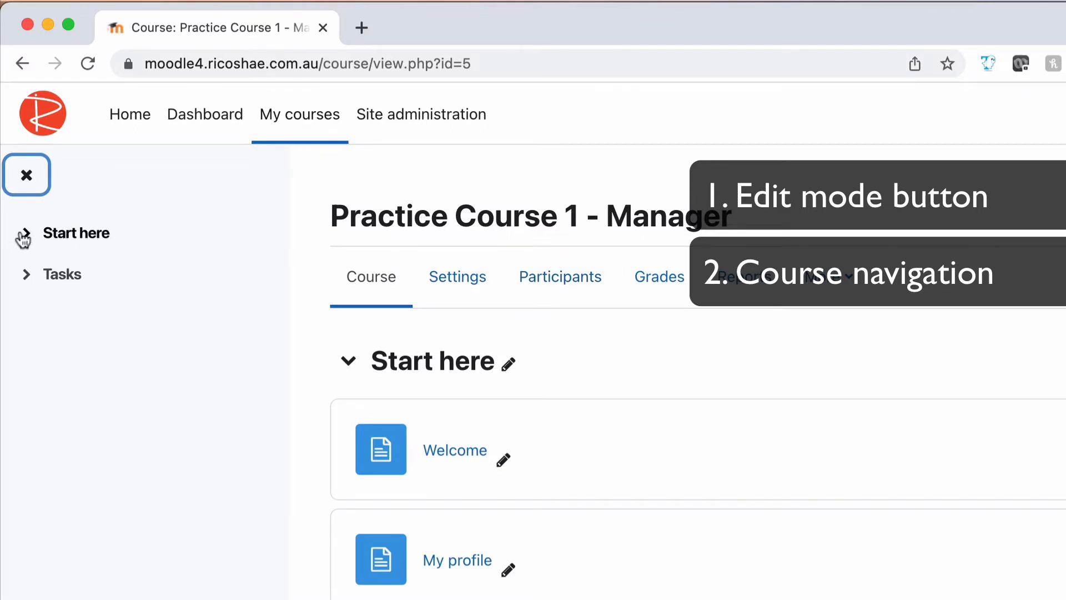
{"action": "left_click", "coordinate": [25, 232]}
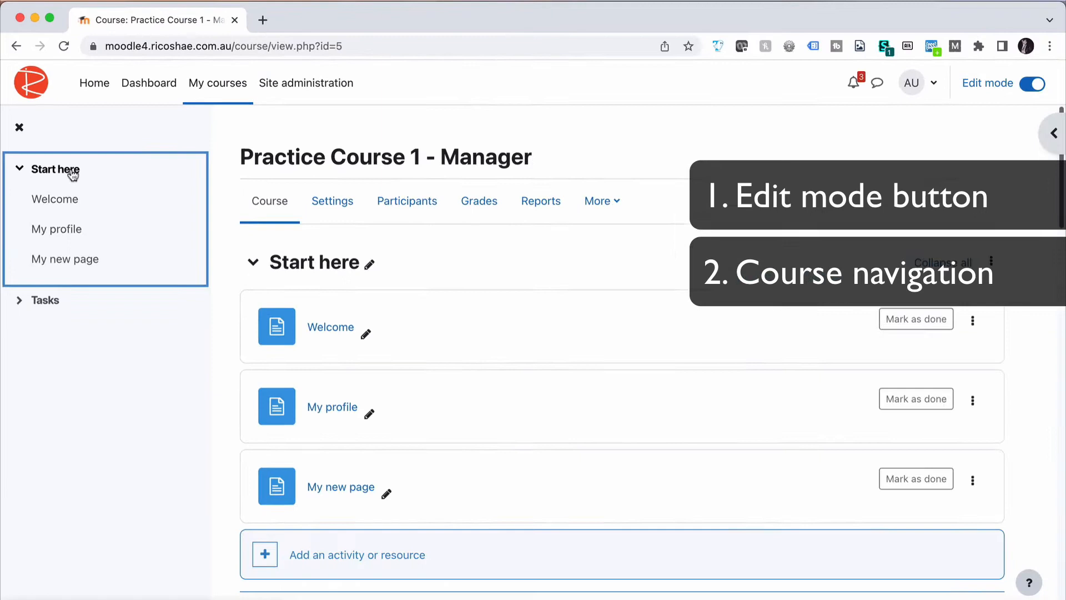
{"action": "left_click", "coordinate": [45, 300]}
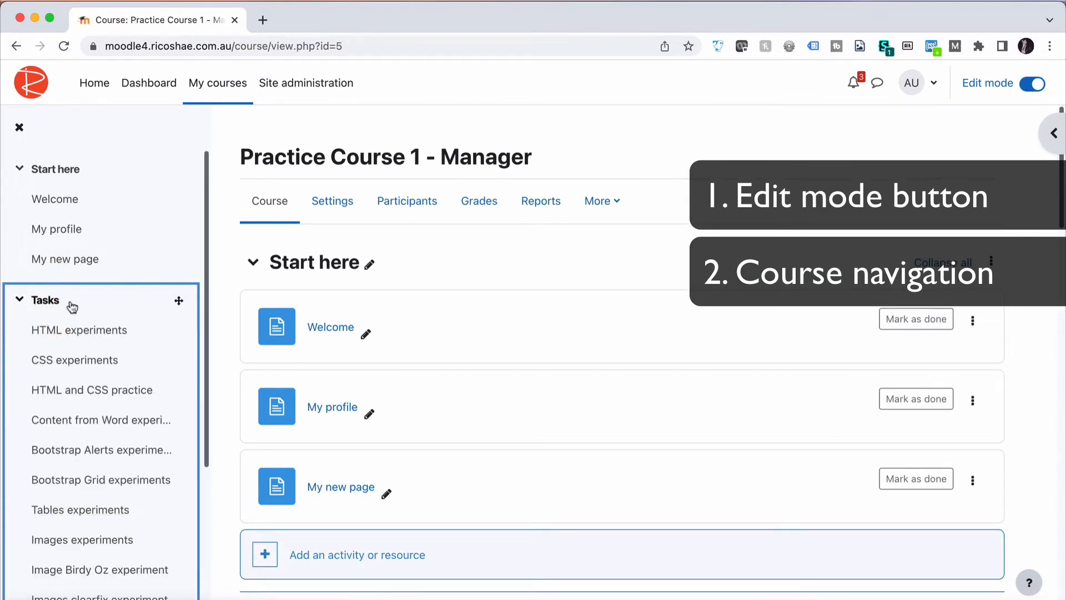
{"action": "scroll", "scroll_direction": "down", "scroll_amount": 3}
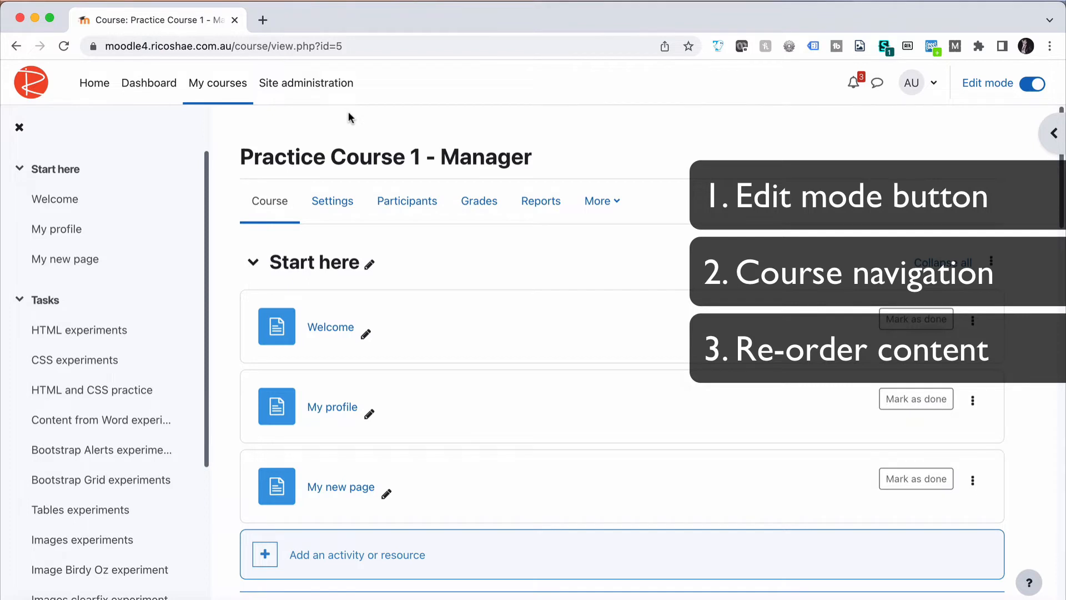
{"action": "mouse_move", "coordinate": [416, 115]}
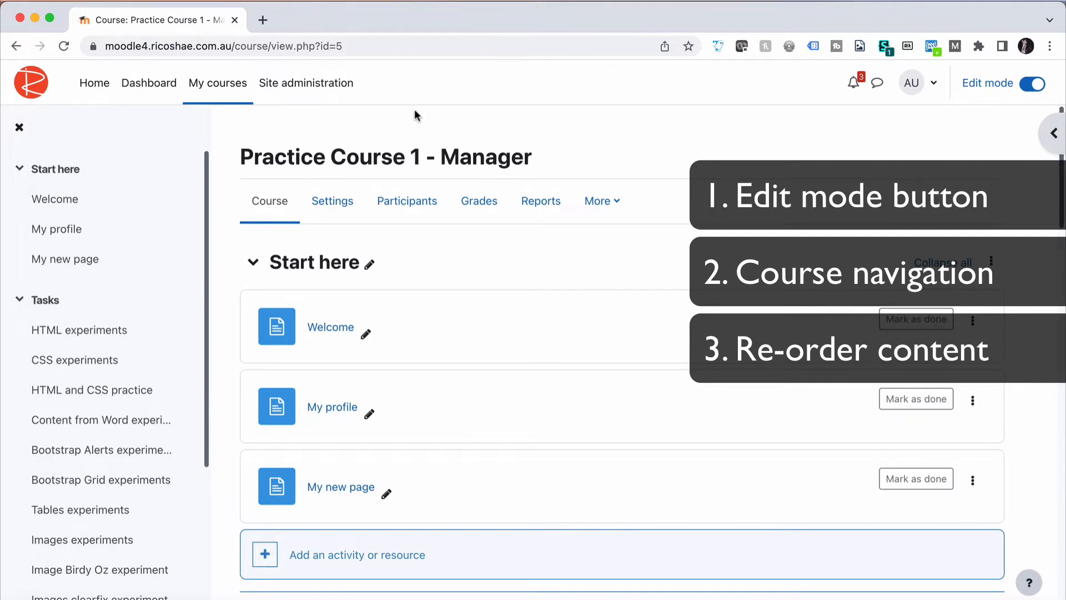
{"action": "mouse_move", "coordinate": [420, 116]}
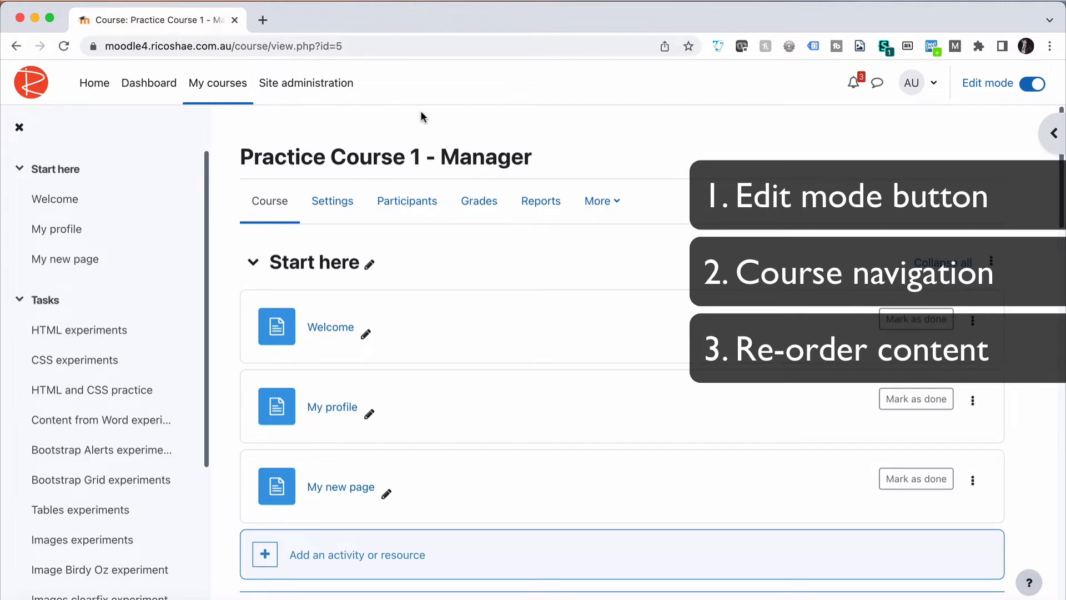
- Scroll through the course while My new page is dragged from Start here to the end of Tasks
{"action": "scroll", "scroll_direction": "down", "scroll_amount": 3}
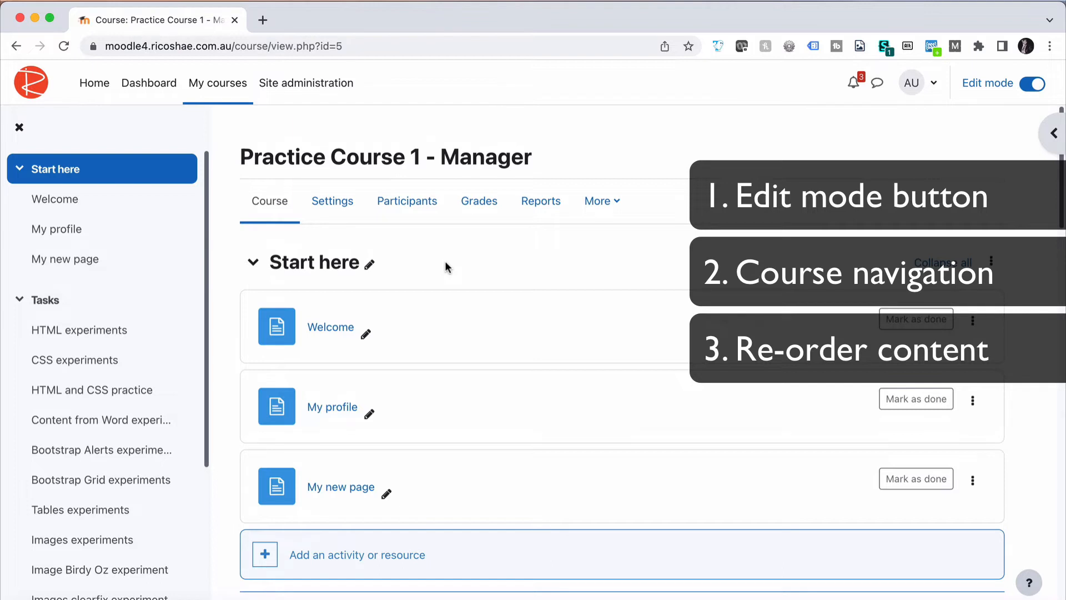
{"action": "scroll", "scroll_direction": "down", "scroll_amount": 3}
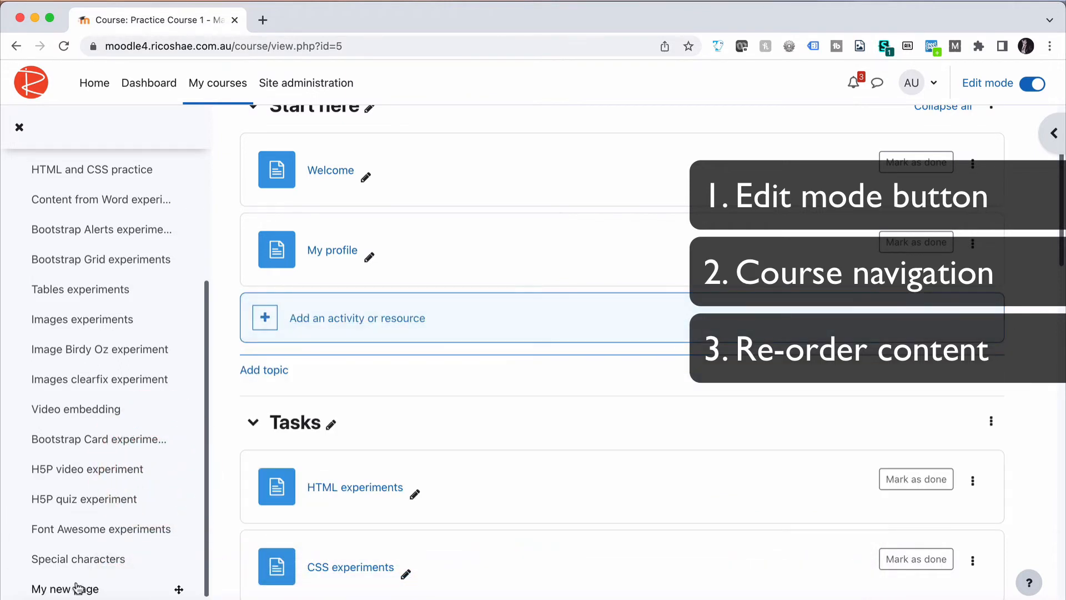
{"action": "left_click", "coordinate": [65, 588]}
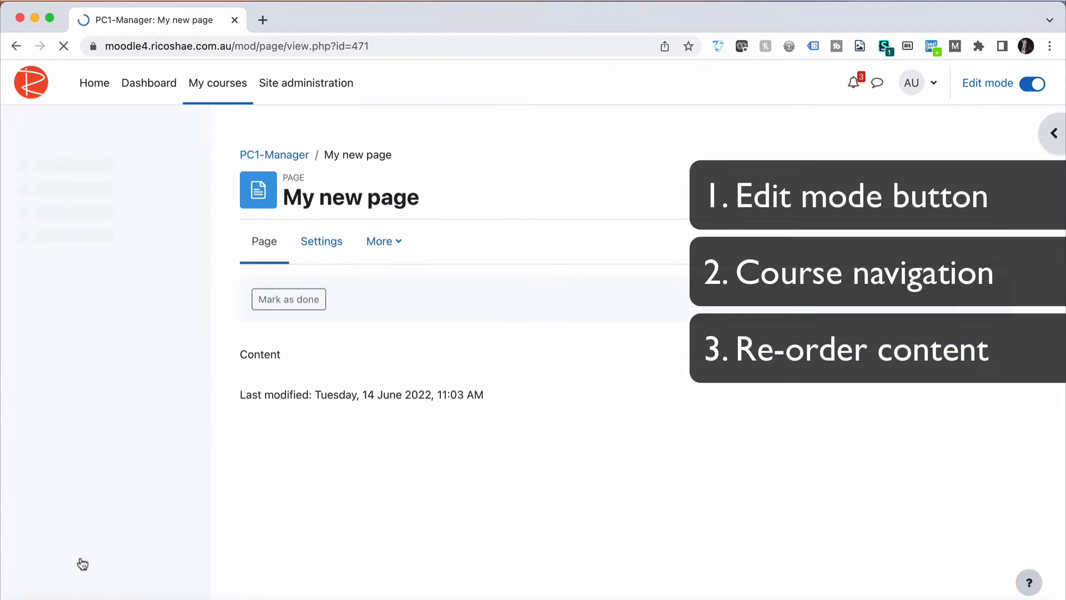
{"action": "left_click", "coordinate": [1053, 132]}
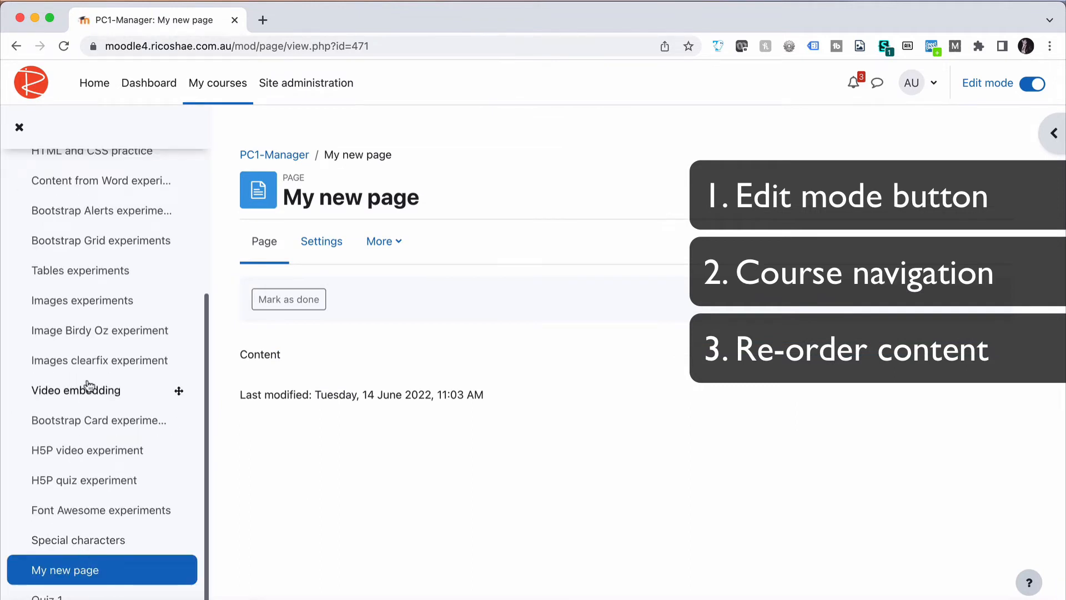
{"action": "left_click", "coordinate": [99, 329]}
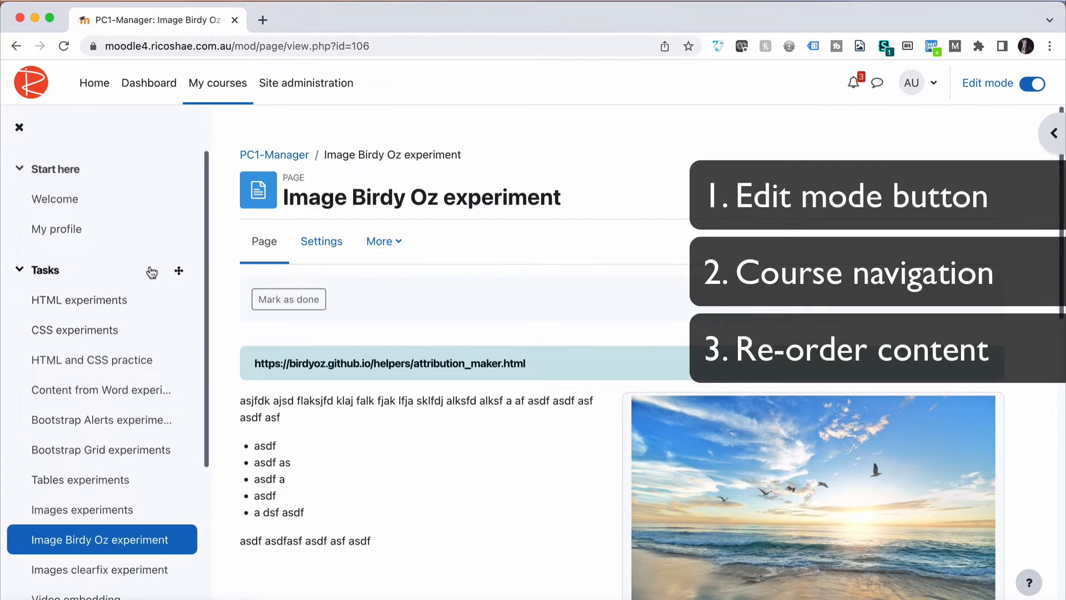
{"action": "left_click", "coordinate": [274, 154]}
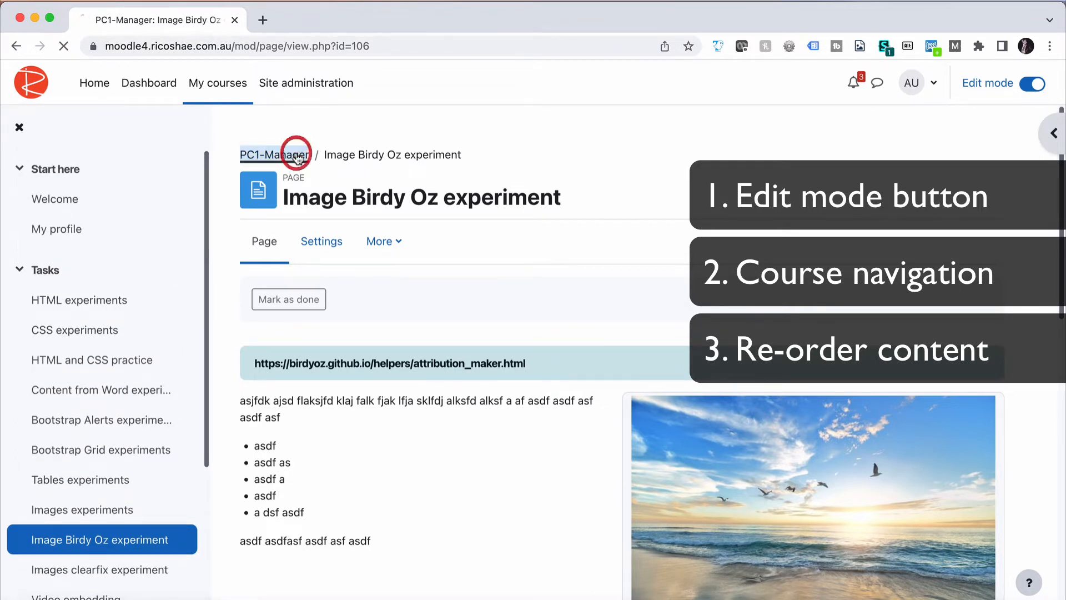
{"action": "left_click", "coordinate": [274, 154]}
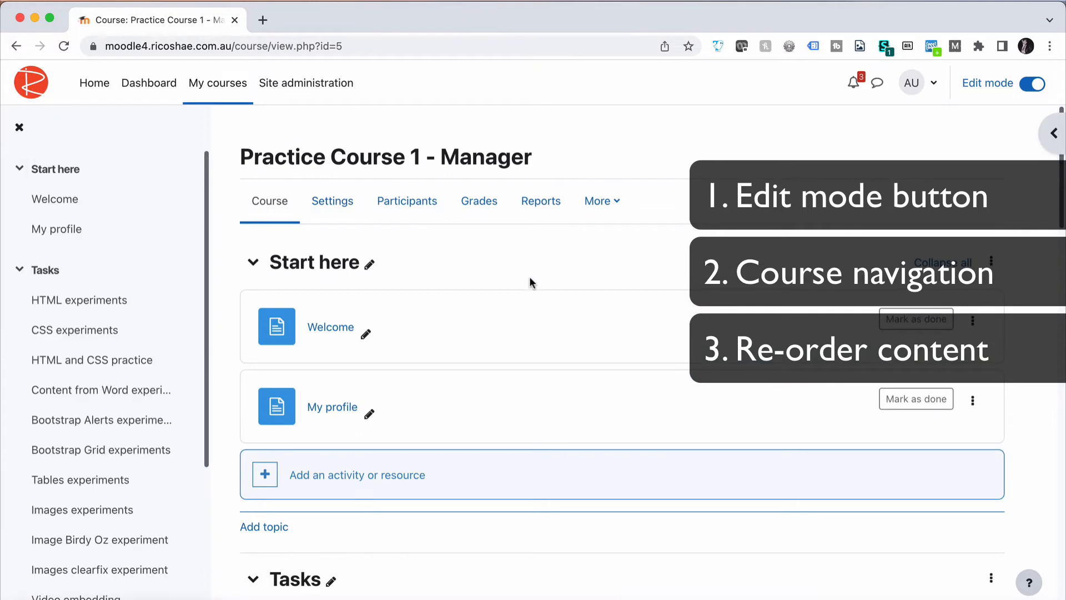
{"action": "scroll", "scroll_direction": "down", "scroll_amount": 3}
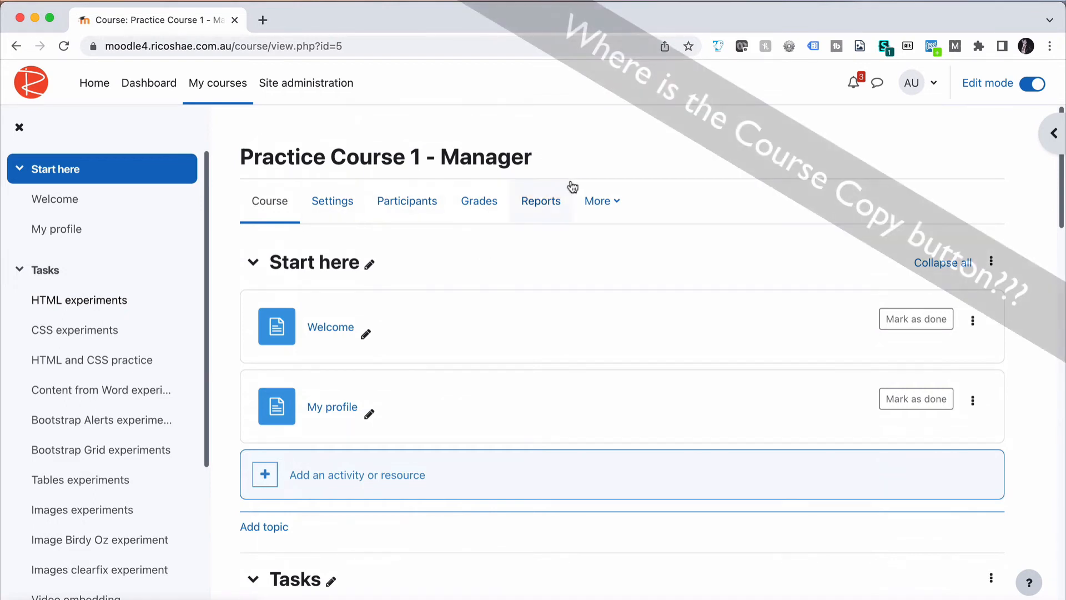
- Choose Course reuse from the course's More options list
{"action": "left_click", "coordinate": [598, 201]}
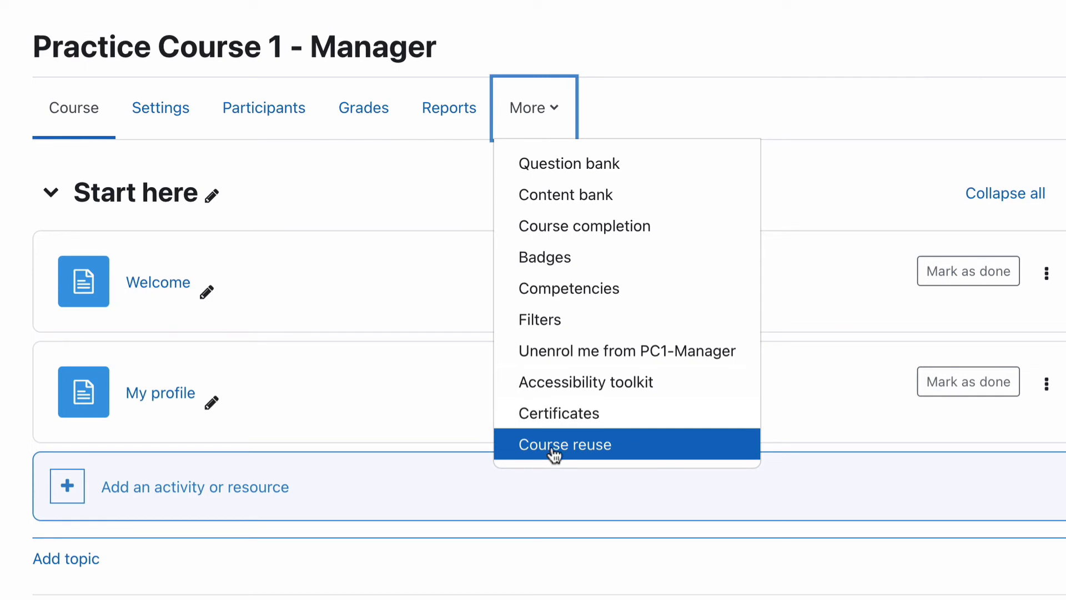
{"action": "left_click", "coordinate": [563, 444]}
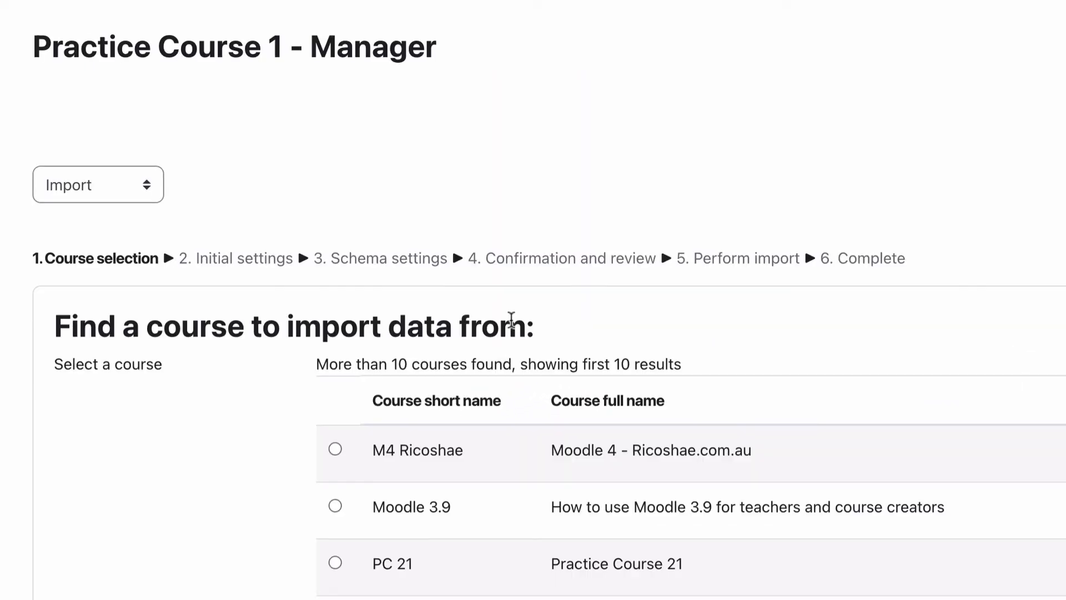
- View the Import dropdown's Backup, Restore, Copy course and Reset options, then reopen the More list
{"action": "left_click", "coordinate": [97, 183]}
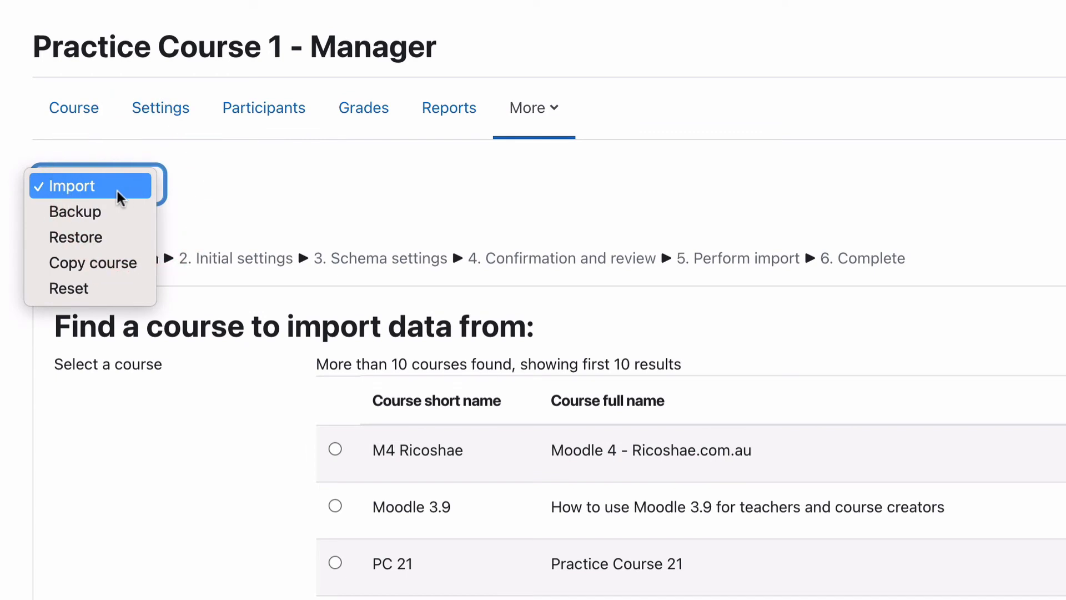
{"action": "mouse_move", "coordinate": [90, 289]}
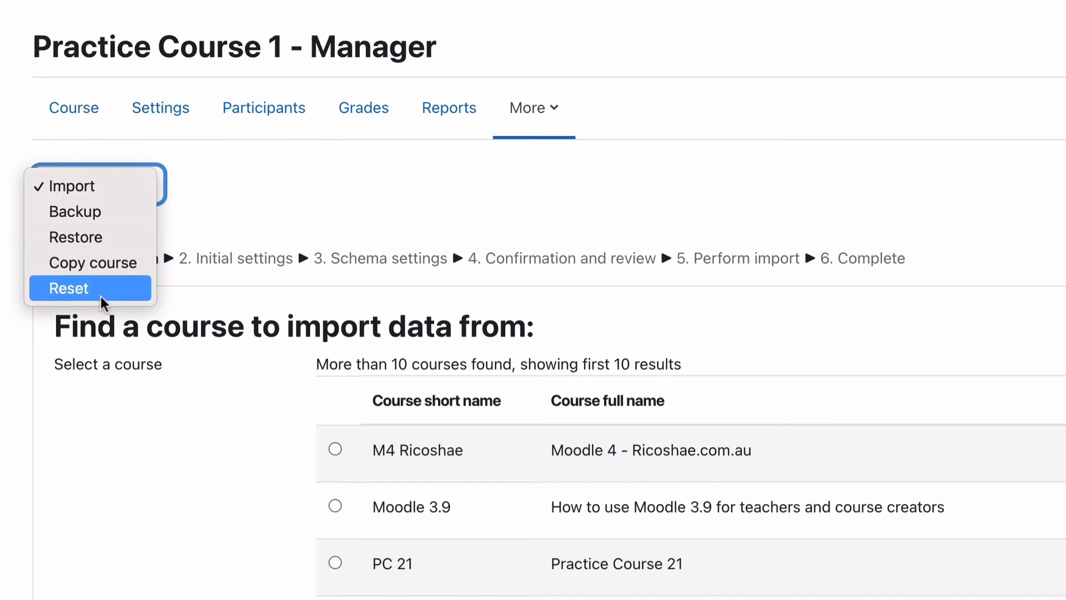
{"action": "mouse_move", "coordinate": [309, 196]}
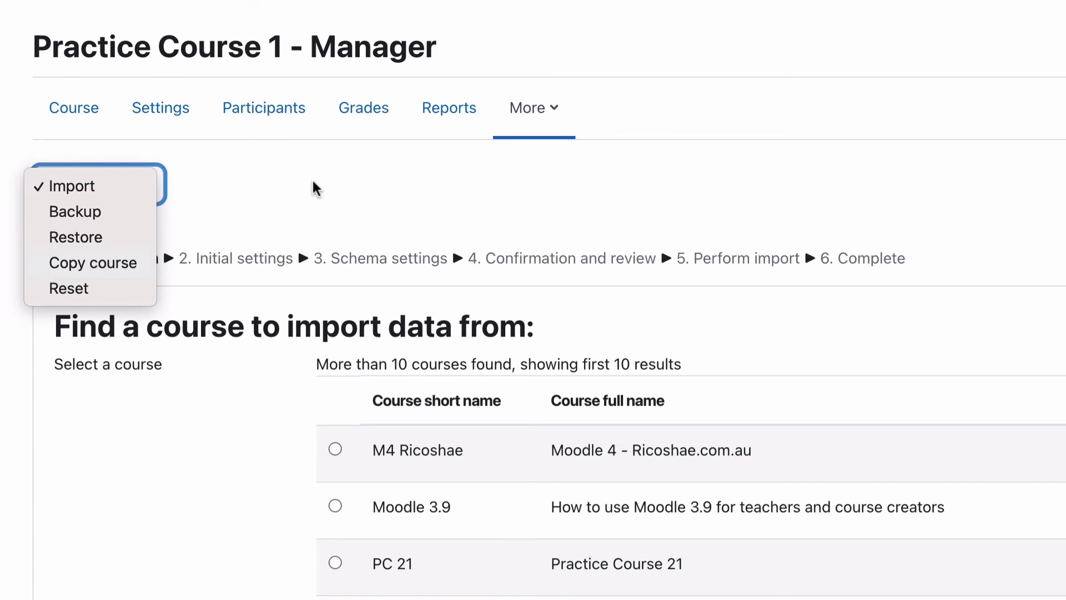
{"action": "left_click", "coordinate": [534, 107]}
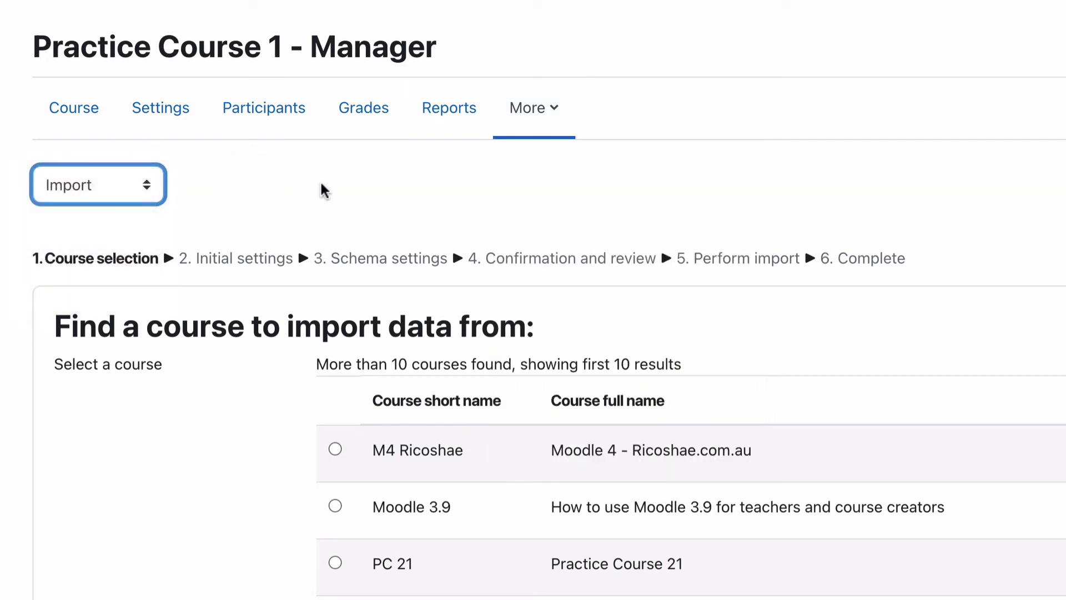
{"action": "left_click", "coordinate": [534, 108]}
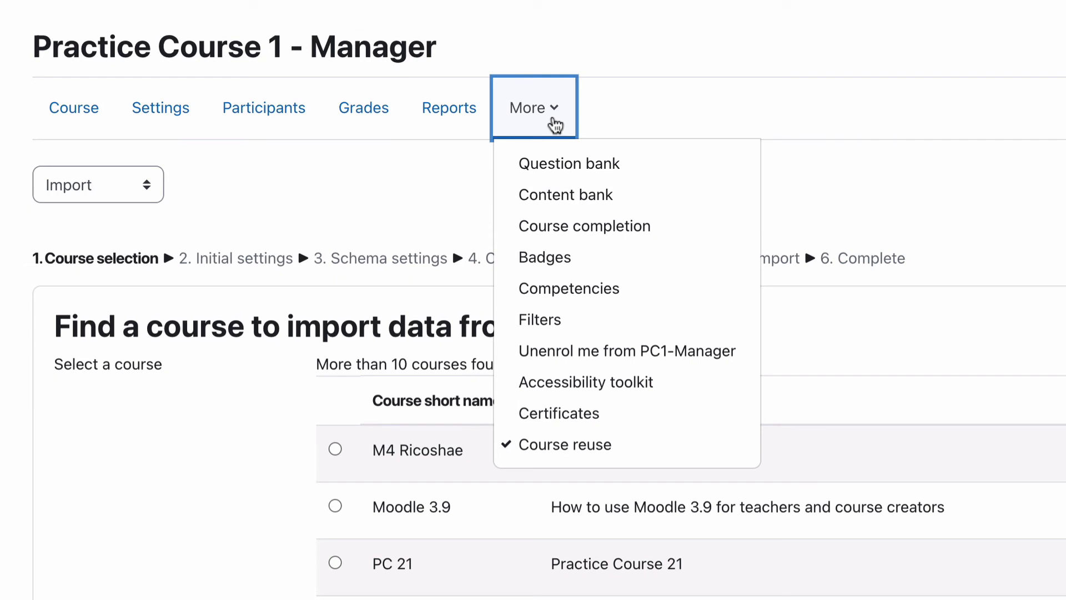
{"action": "mouse_move", "coordinate": [416, 175]}
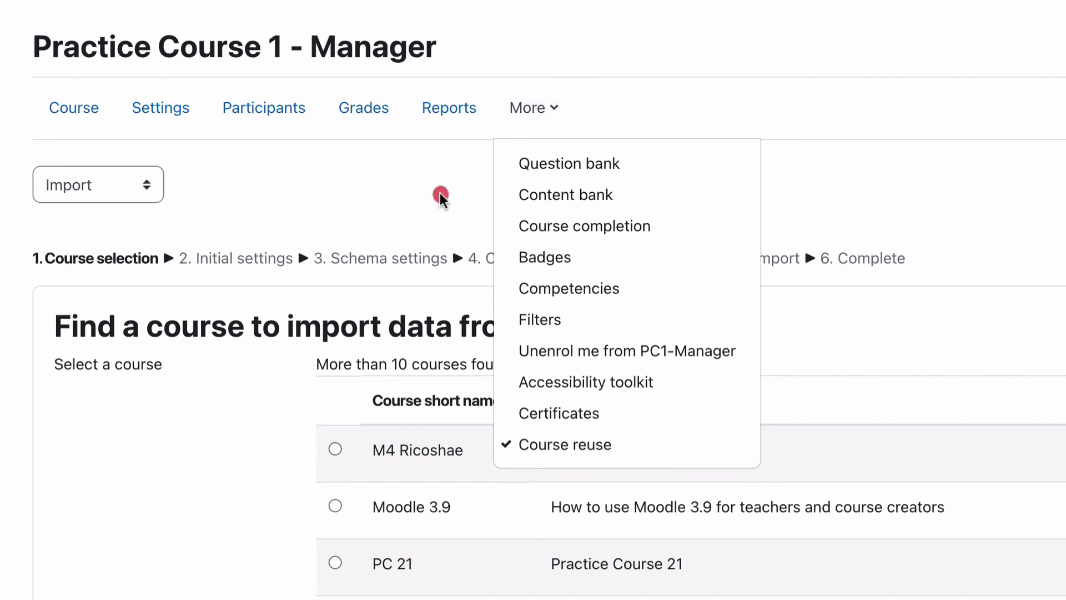
- Close the More options list, staying on the Course reuse Import page
{"action": "left_click", "coordinate": [440, 197]}
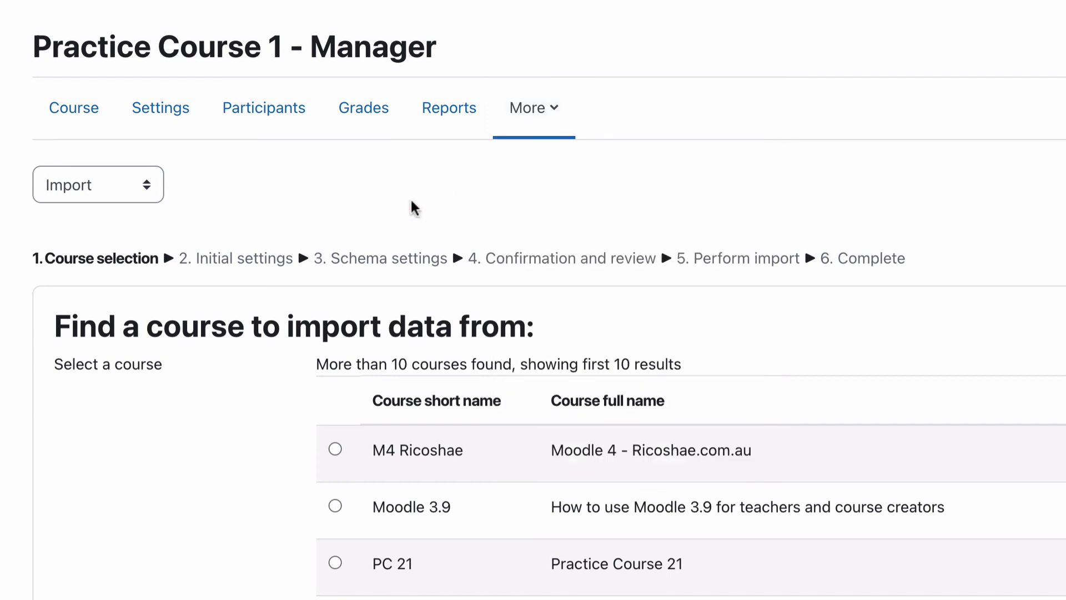